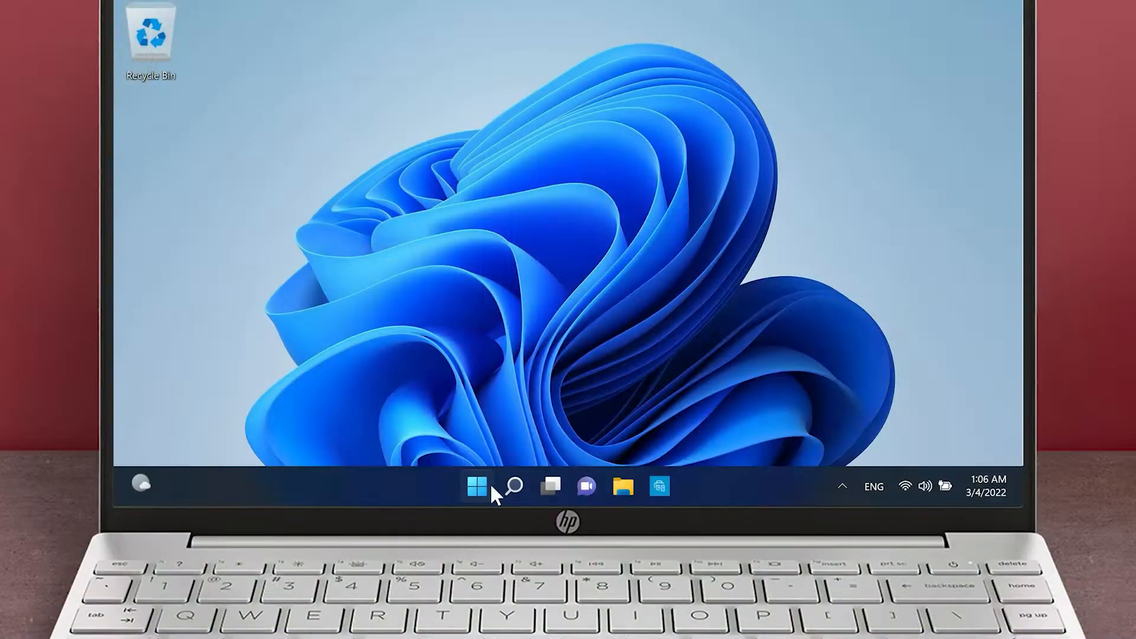
- Check the Start menu power options twice, then search for Device Manager
{"action": "left_click", "coordinate": [476, 486]}
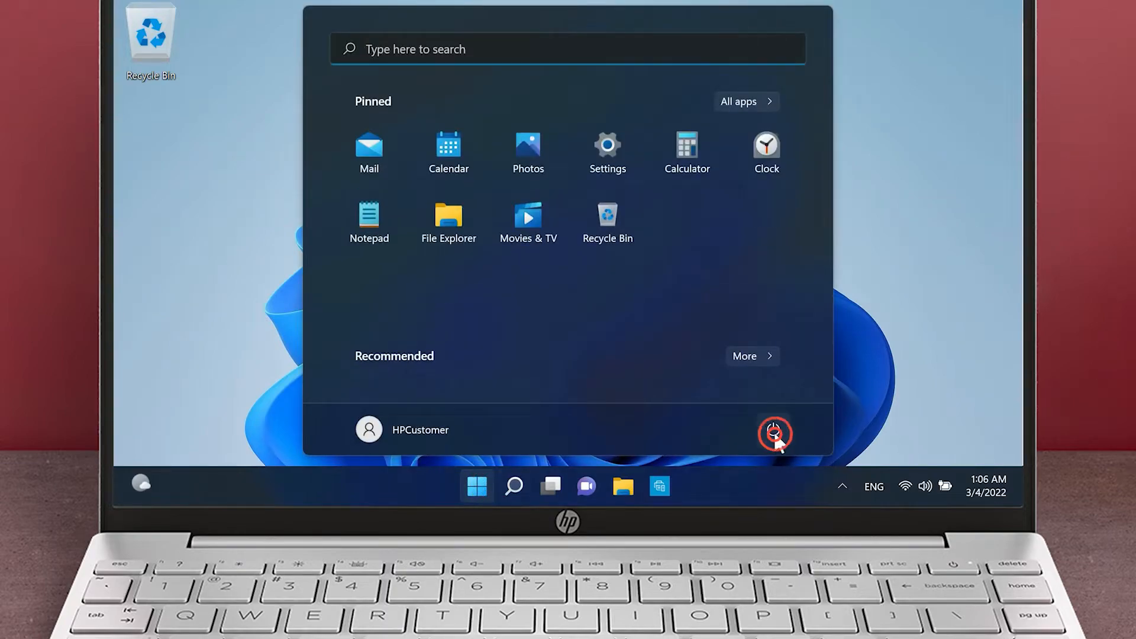
{"action": "left_click", "coordinate": [774, 429]}
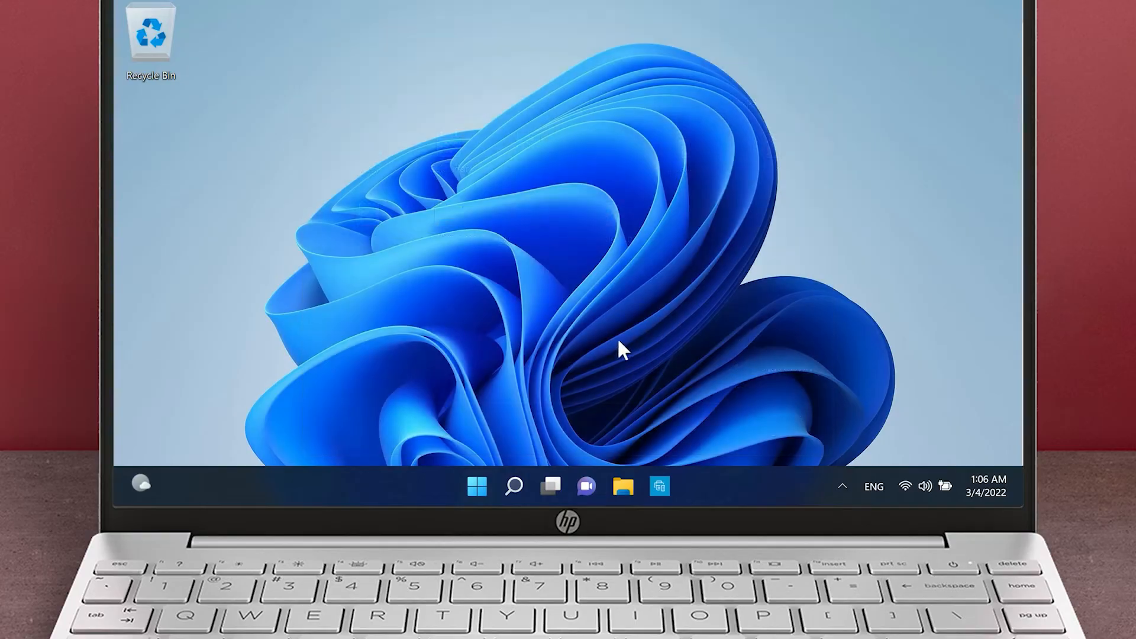
{"action": "left_click", "coordinate": [476, 485]}
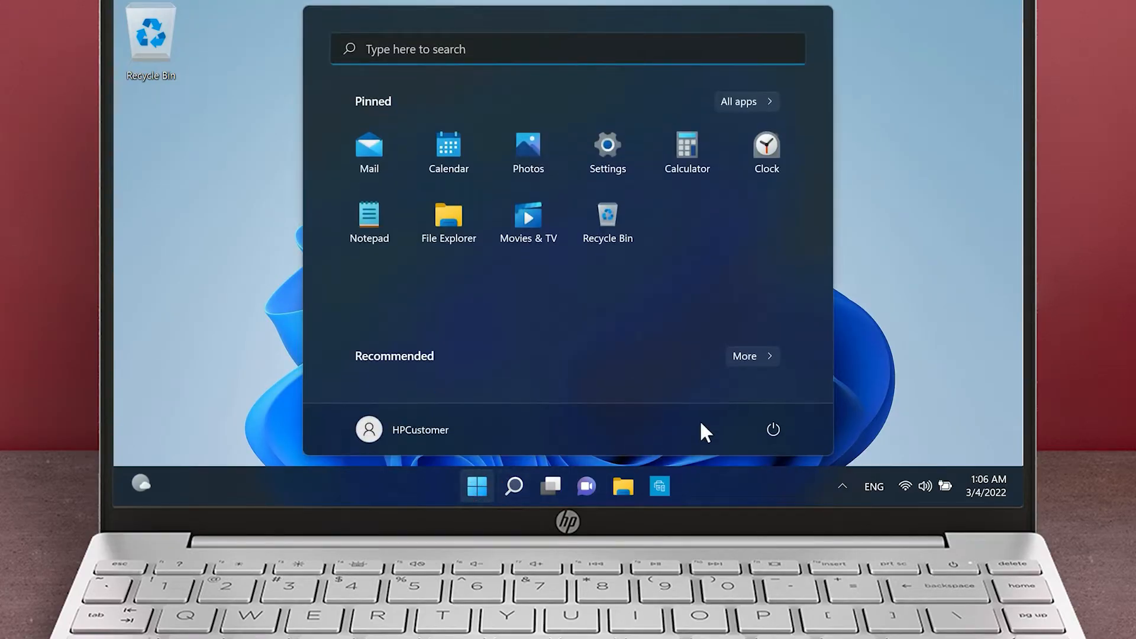
{"action": "left_click", "coordinate": [772, 429]}
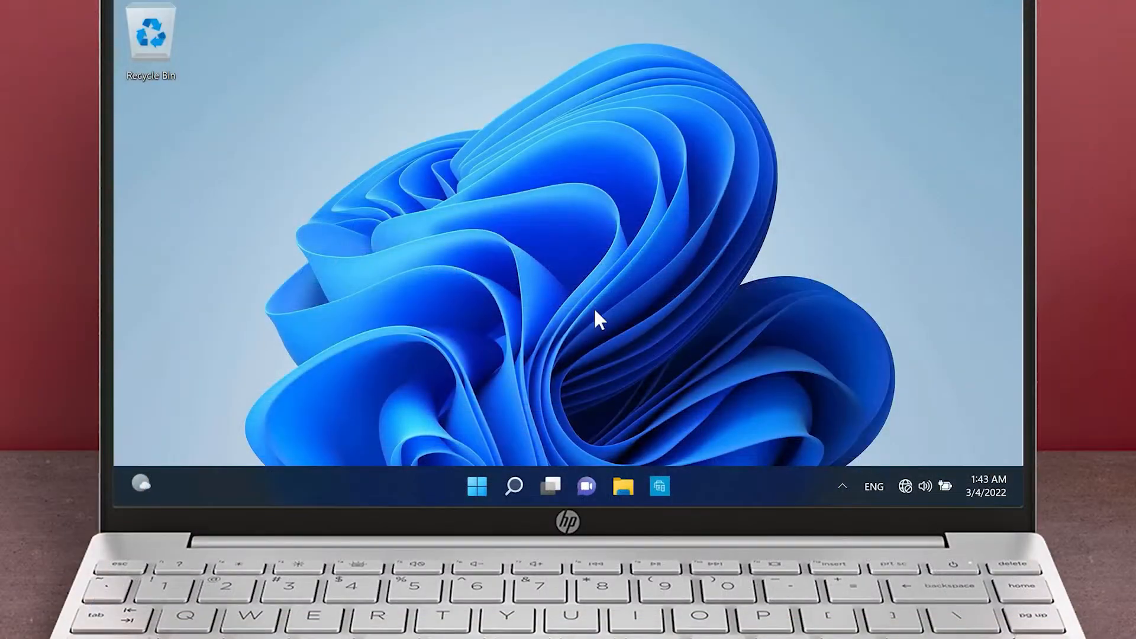
{"action": "left_click", "coordinate": [514, 485]}
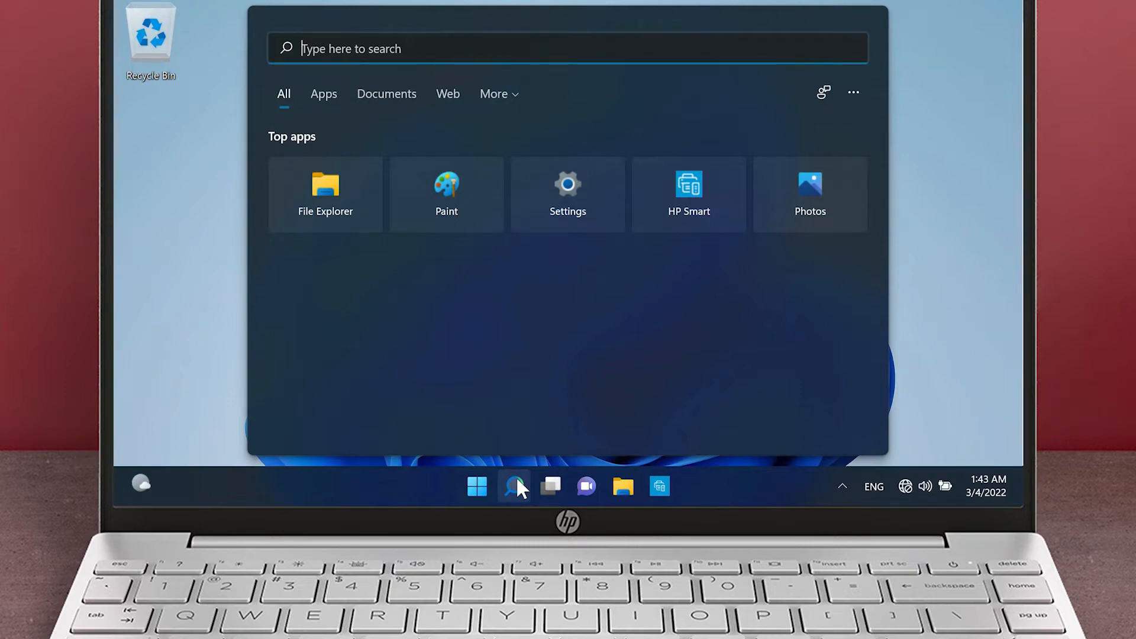
{"action": "type", "text": "Device Manager"}
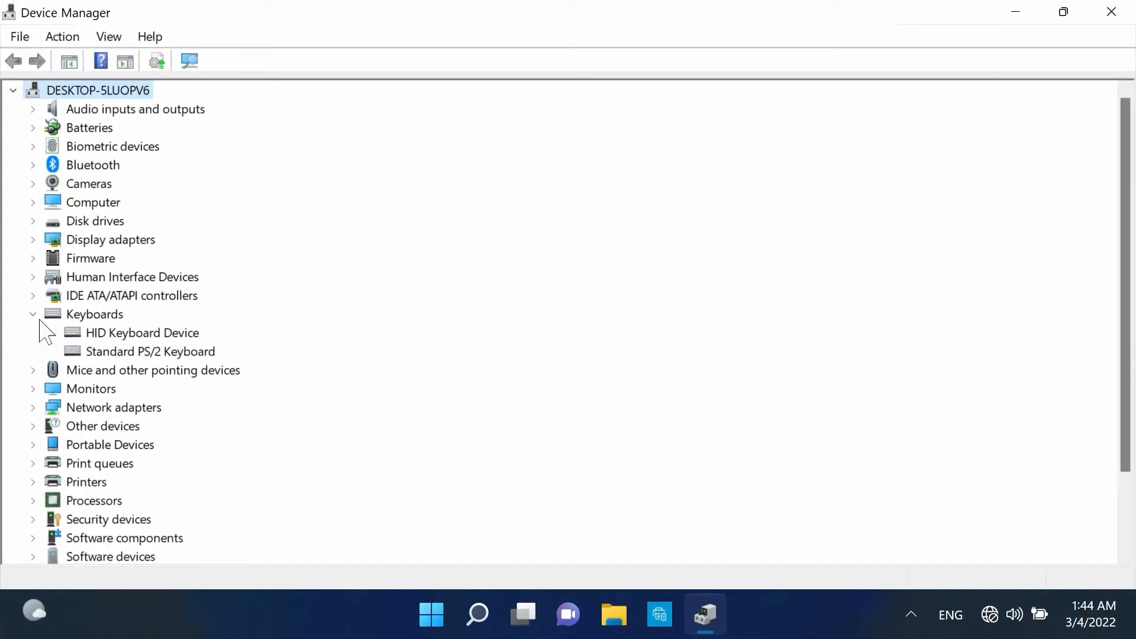
- Enable 'Allow this device to wake the computer' for the HID Keyboard Device and confirm
{"action": "double_click", "coordinate": [142, 333]}
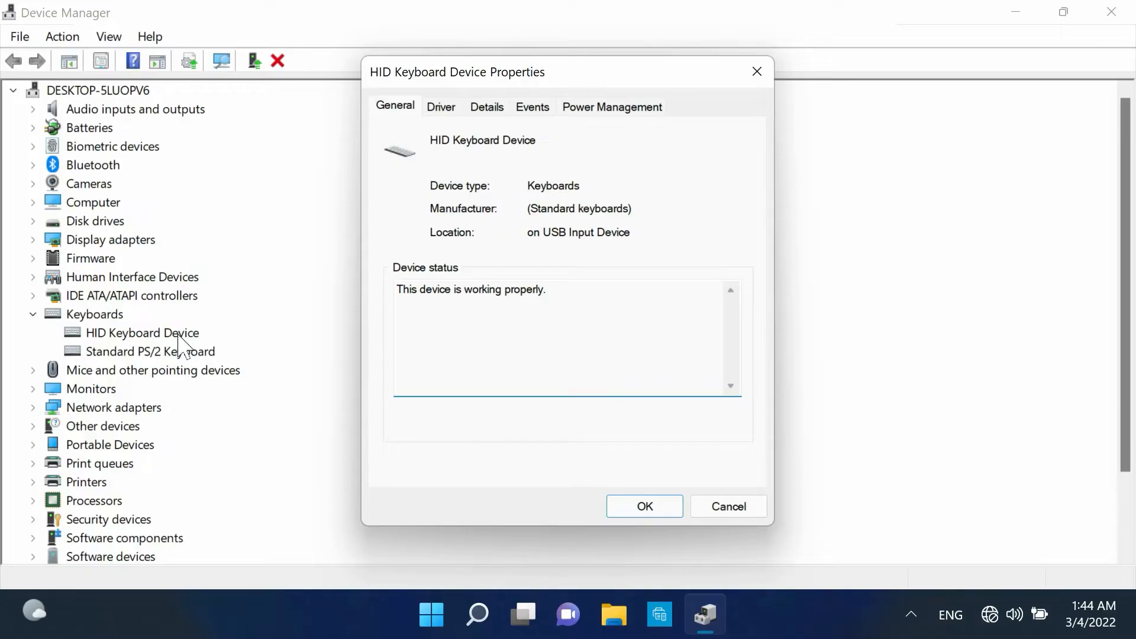
{"action": "left_click", "coordinate": [611, 107]}
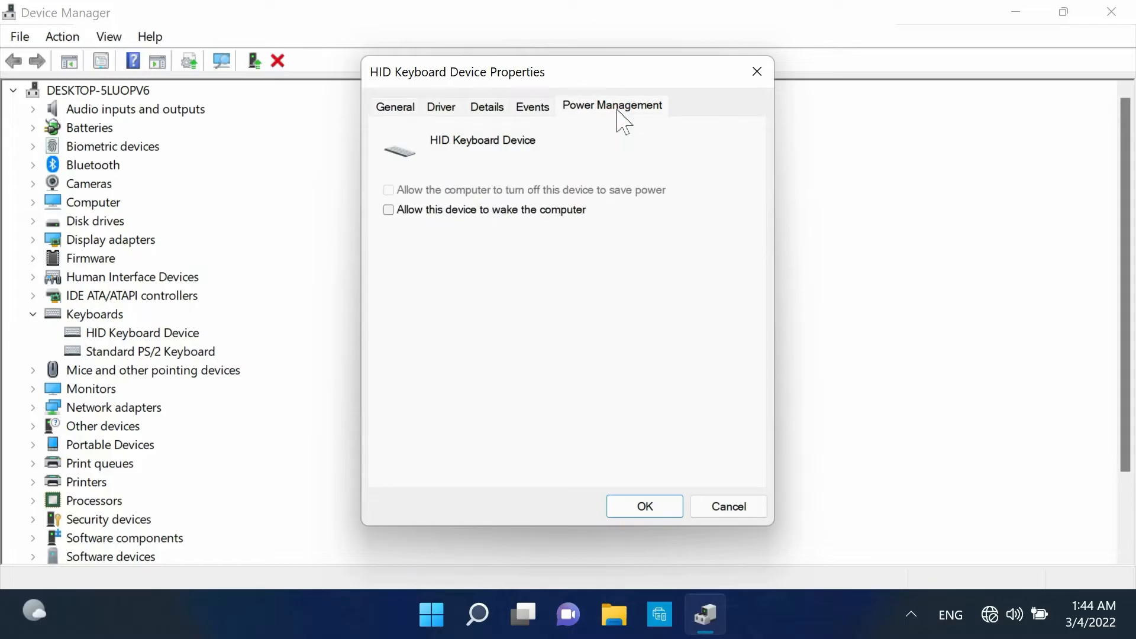
{"action": "left_click", "coordinate": [389, 210]}
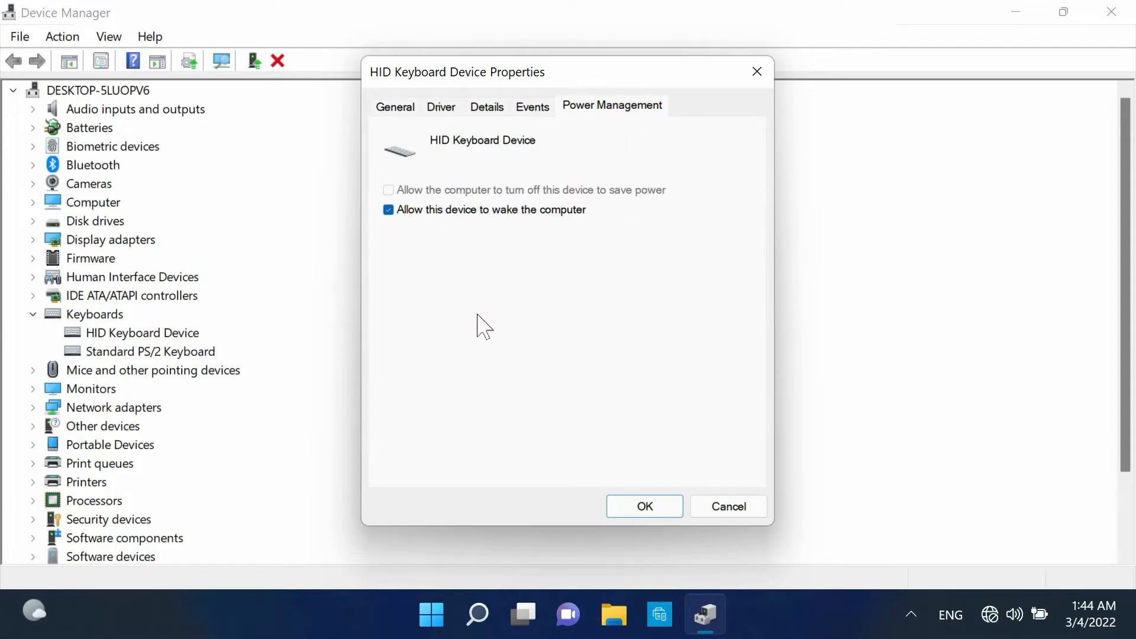
{"action": "left_click", "coordinate": [645, 506]}
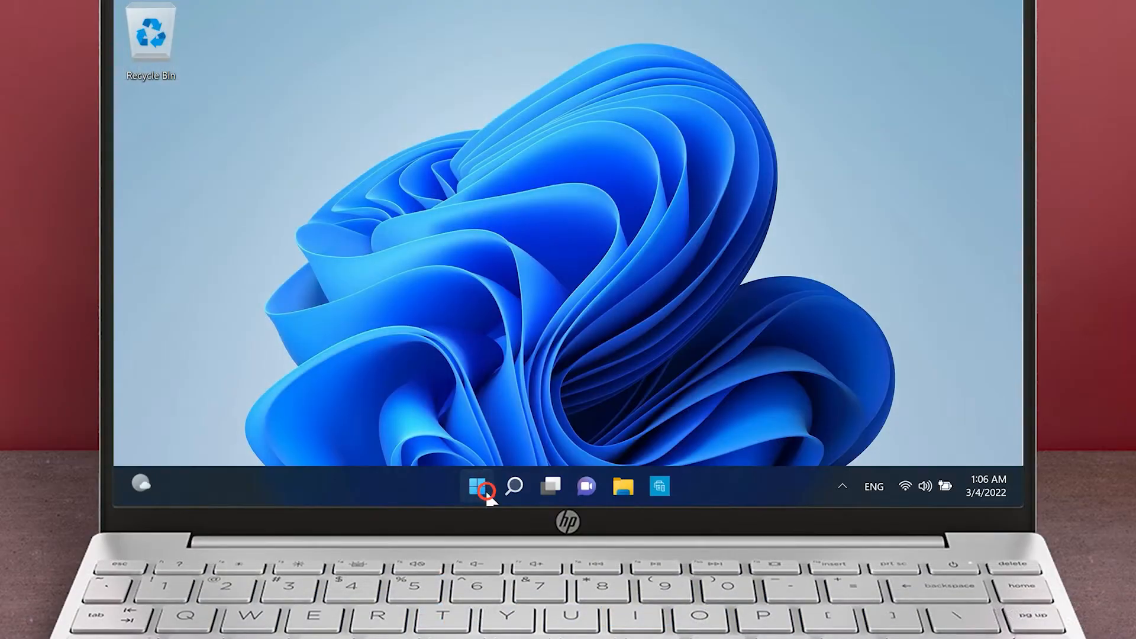
- Choose Sleep from the Start menu power options
{"action": "left_click", "coordinate": [477, 485]}
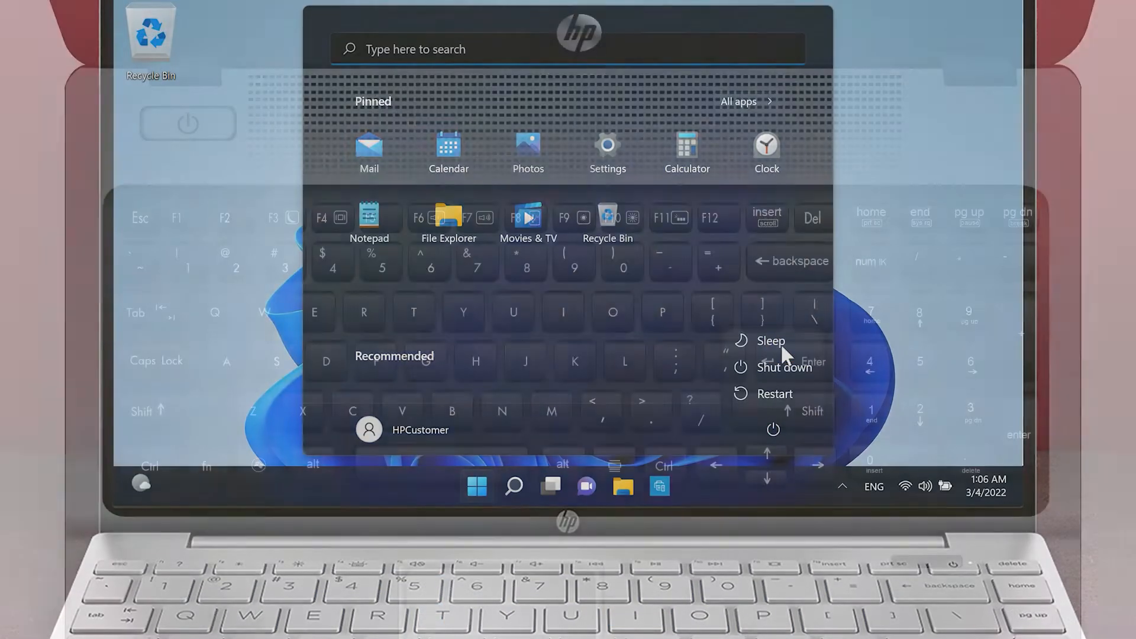
{"action": "left_click", "coordinate": [784, 368]}
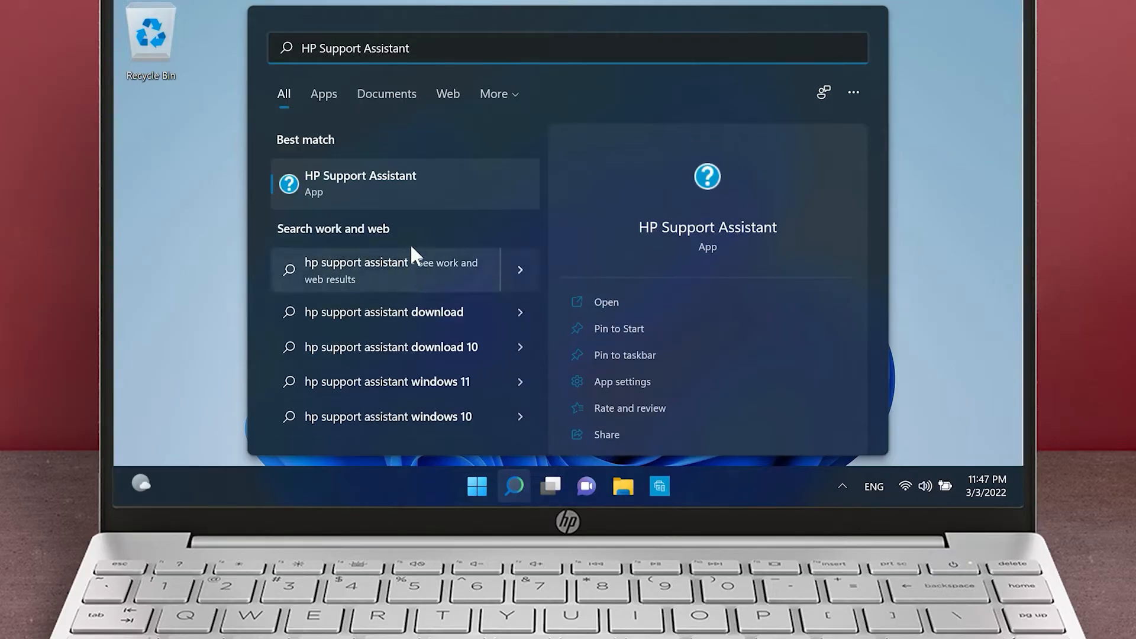
- Open HP Support Assistant, then run Check for updates in Windows Update settings
{"action": "left_click", "coordinate": [361, 183]}
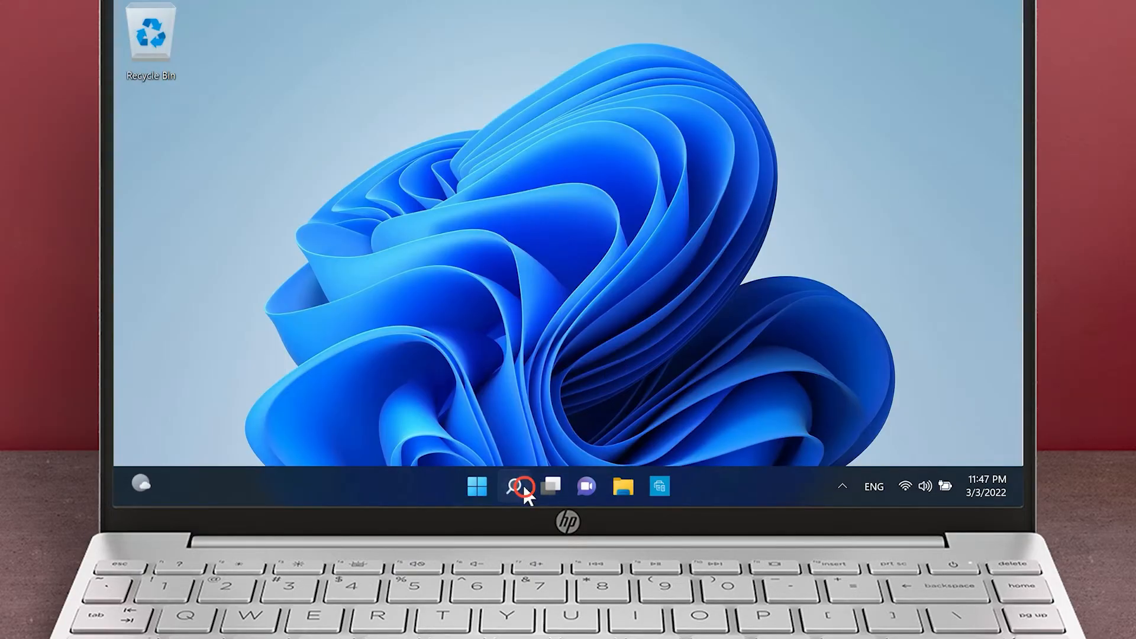
{"action": "left_click", "coordinate": [514, 486]}
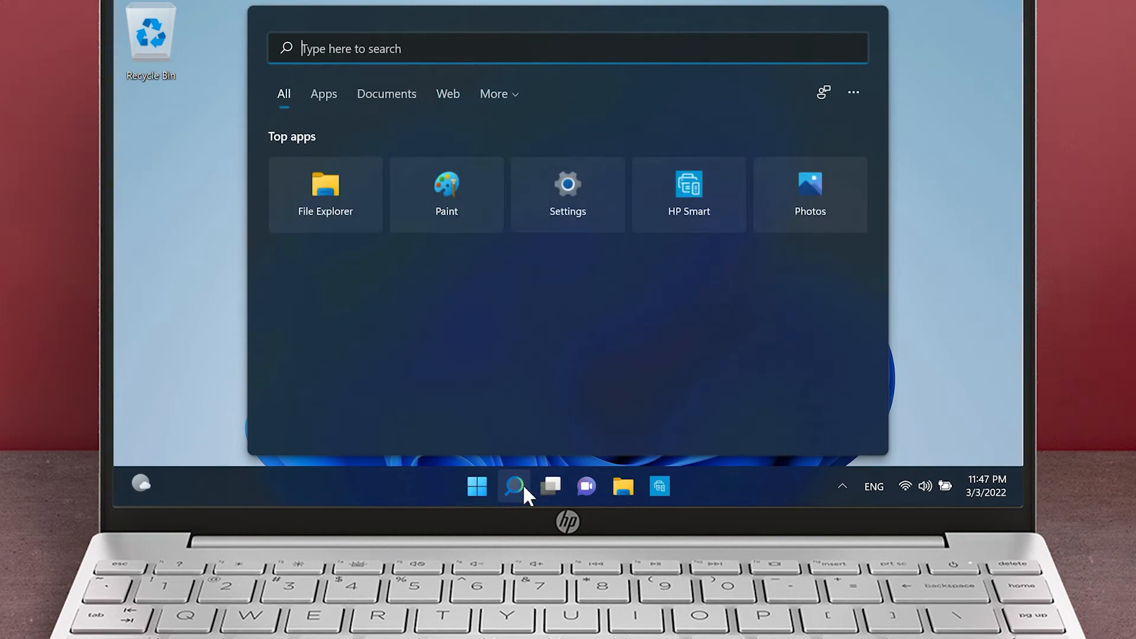
{"action": "type", "text": "Windows updates"}
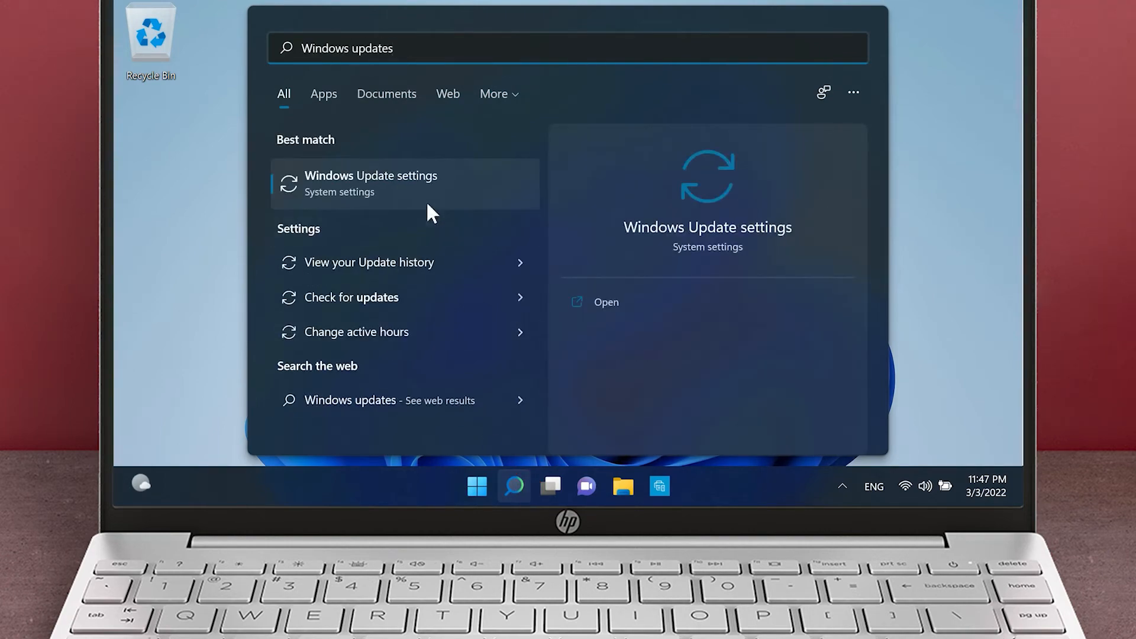
{"action": "left_click", "coordinate": [371, 184]}
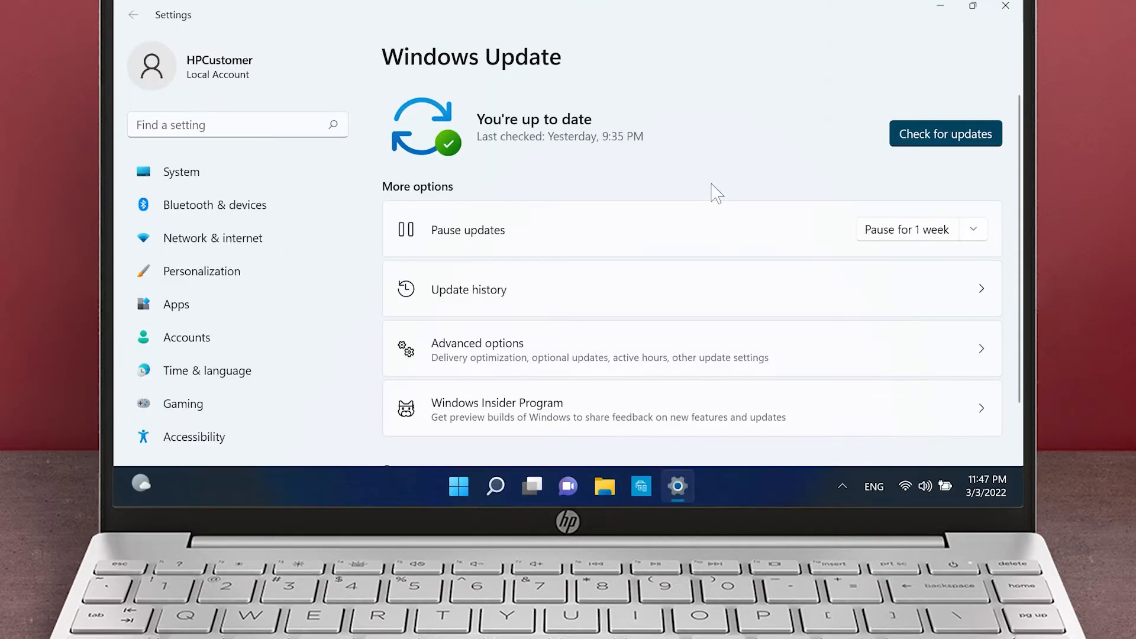
{"action": "mouse_move", "coordinate": [946, 133]}
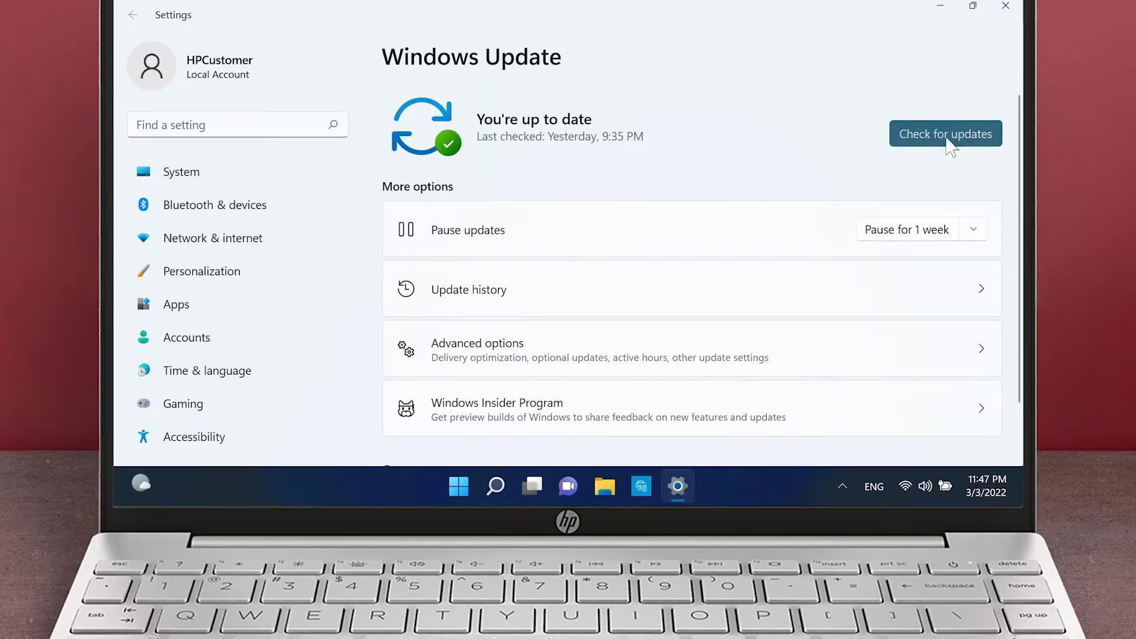
{"action": "left_click", "coordinate": [945, 134]}
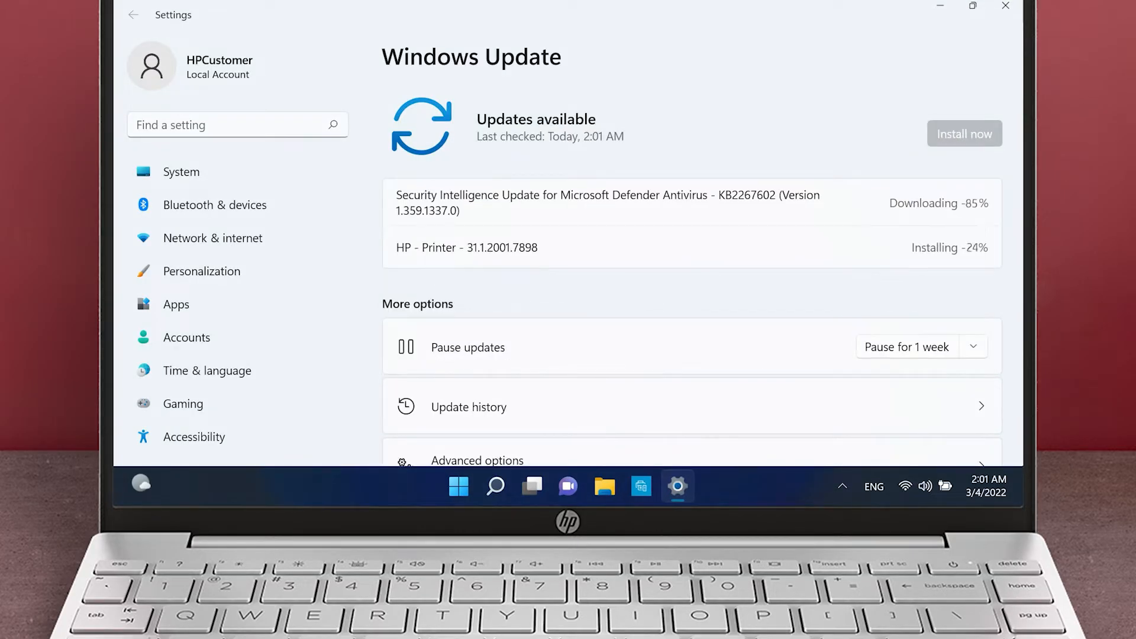
{"action": "left_click", "coordinate": [458, 486]}
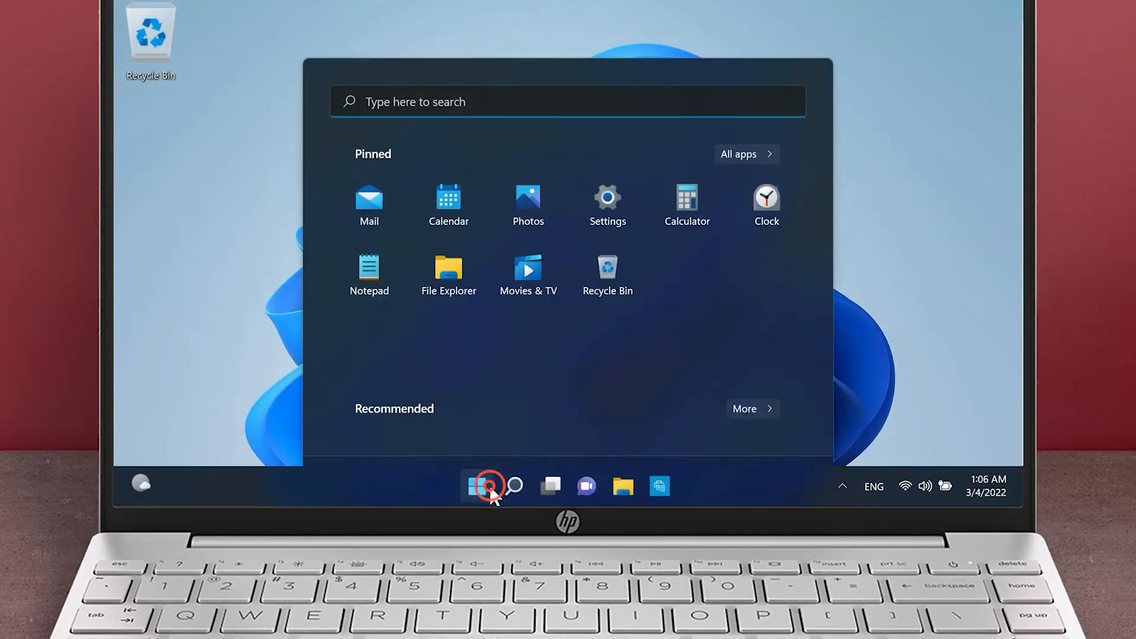
- Sleep the laptop again, then open Troubleshoot settings from search
{"action": "left_click", "coordinate": [773, 429]}
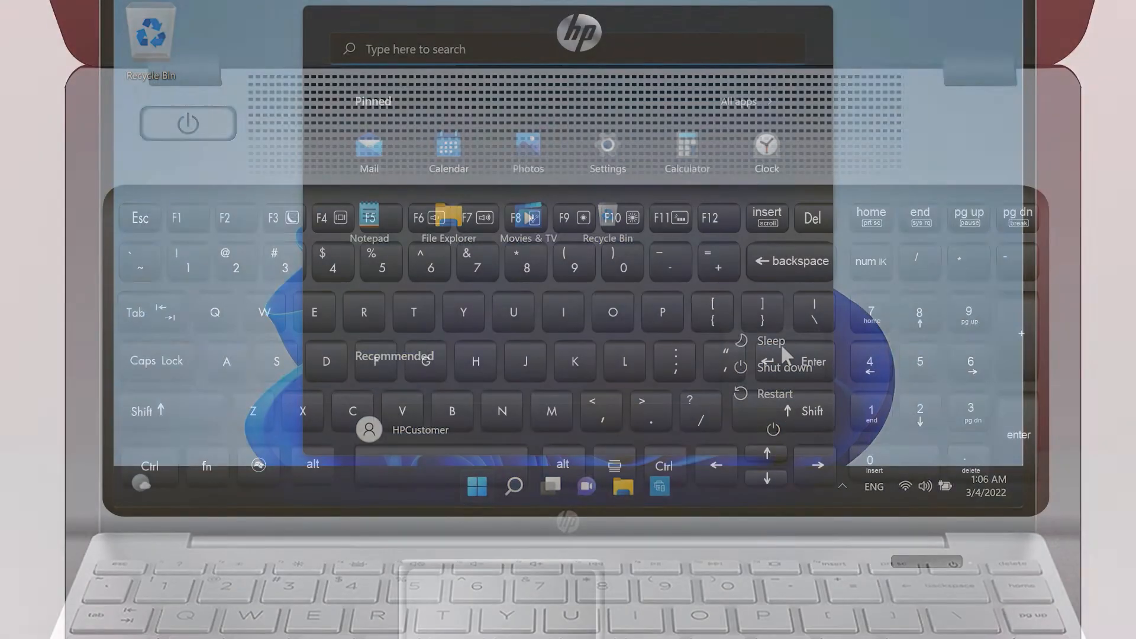
{"action": "left_click", "coordinate": [784, 368]}
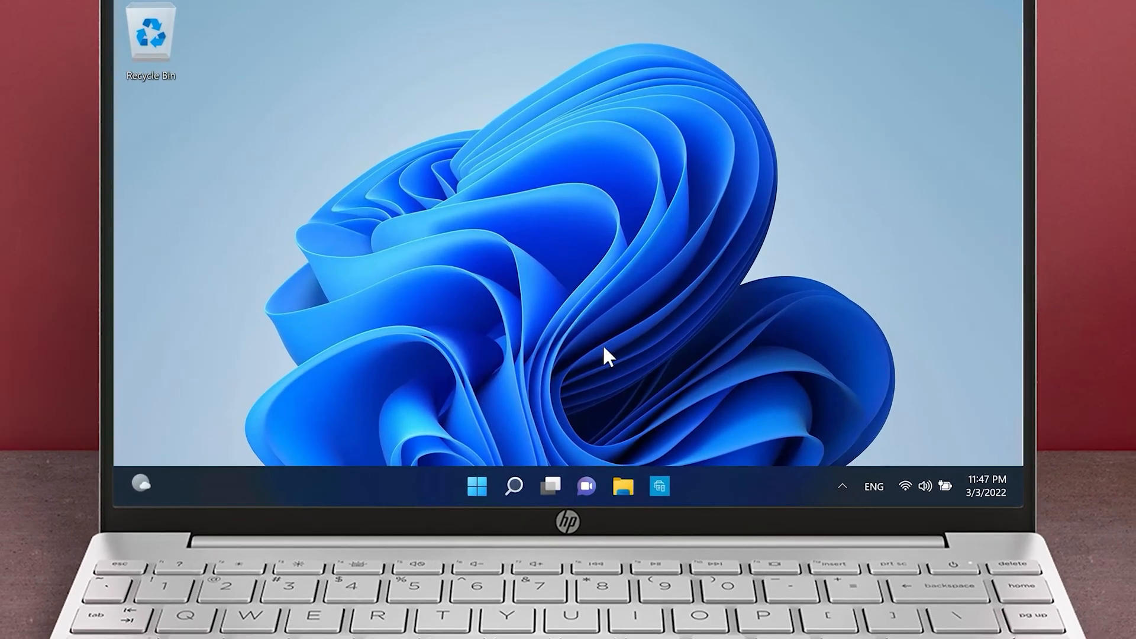
{"action": "left_click", "coordinate": [514, 486]}
{"action": "type", "text": "Troubleshoot"}
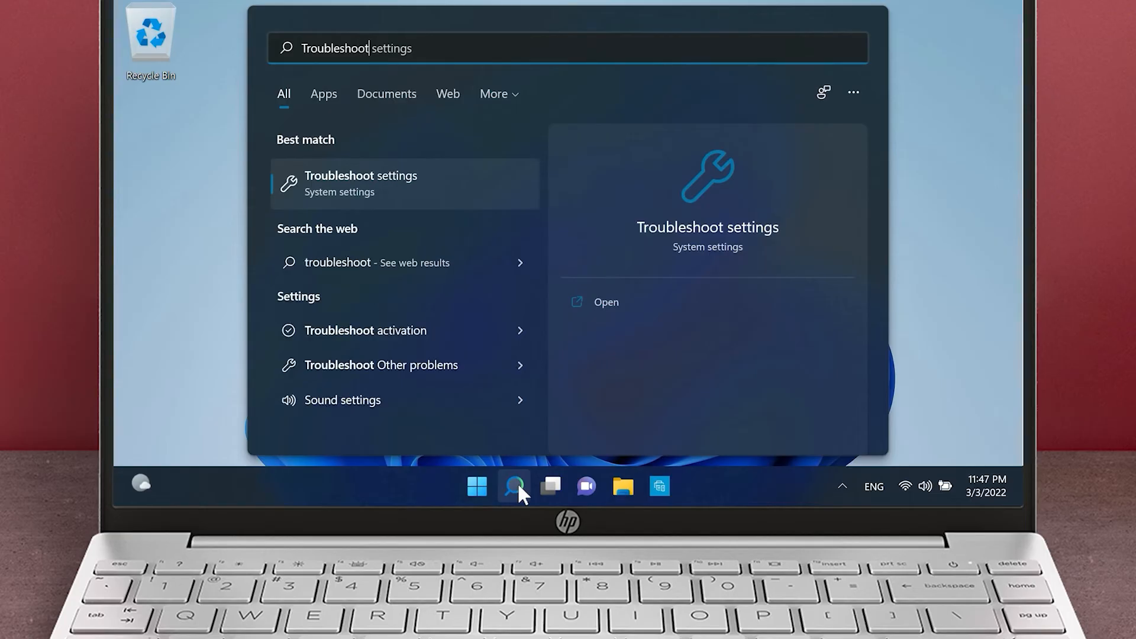
{"action": "left_click", "coordinate": [360, 183]}
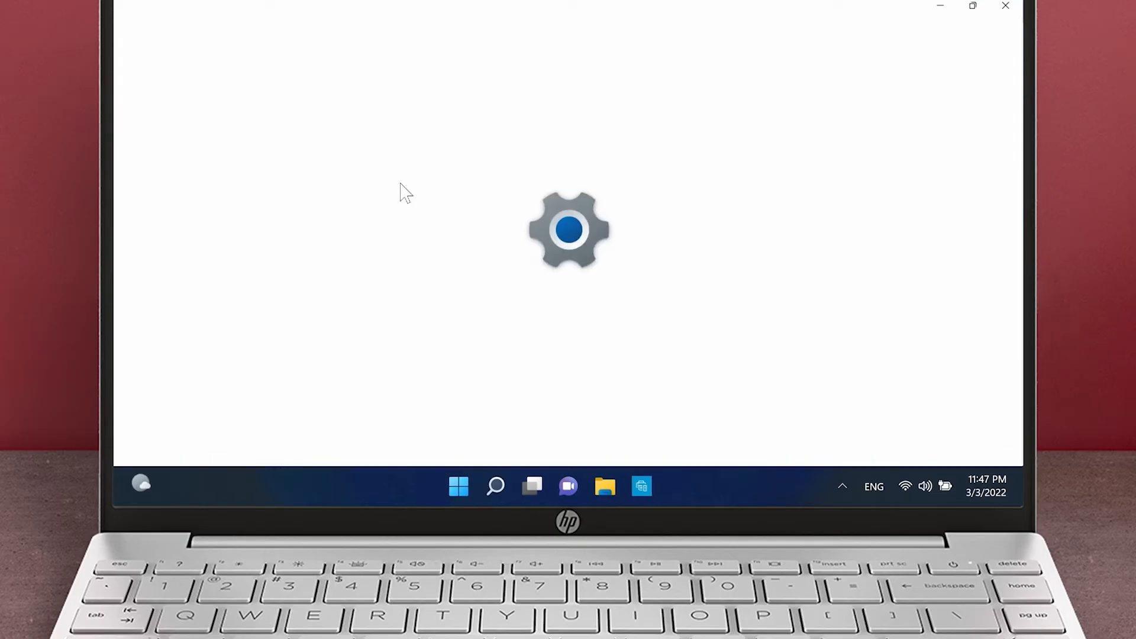
- Run the Power troubleshooter from the Other troubleshooters list
{"action": "left_click", "coordinate": [522, 329]}
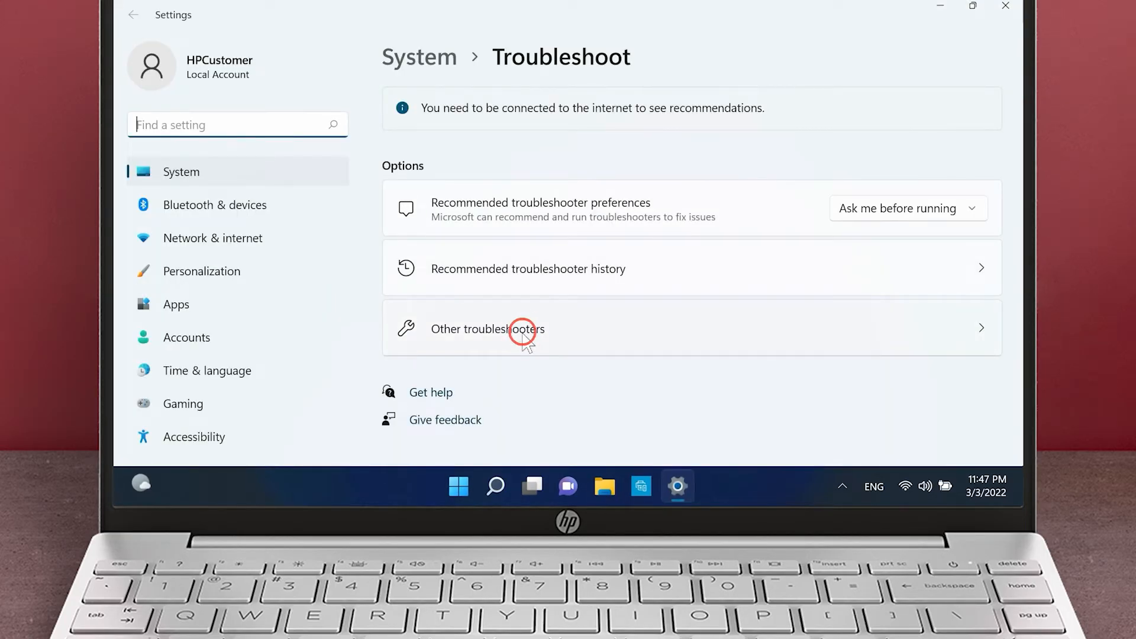
{"action": "left_click", "coordinate": [488, 328]}
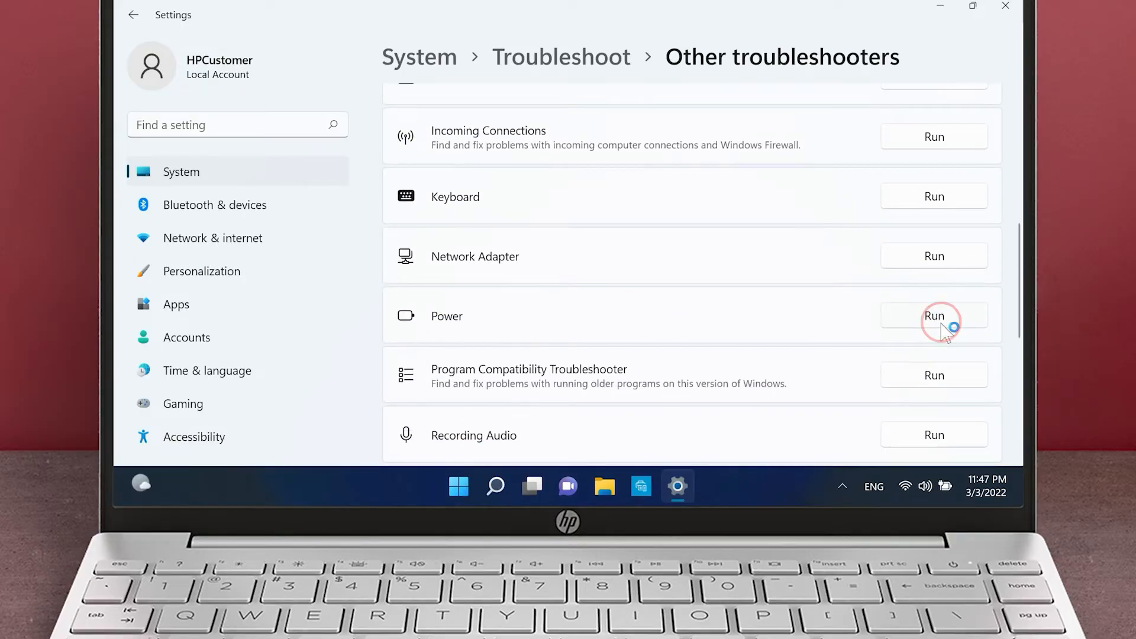
{"action": "left_click", "coordinate": [933, 316]}
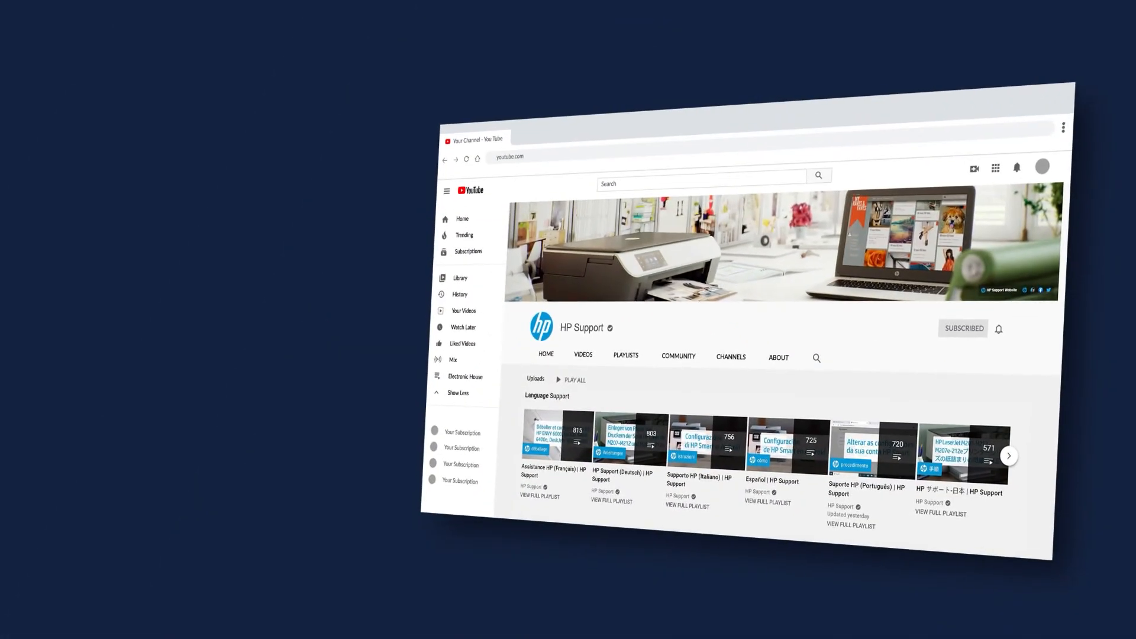
{"action": "left_click", "coordinate": [626, 355]}
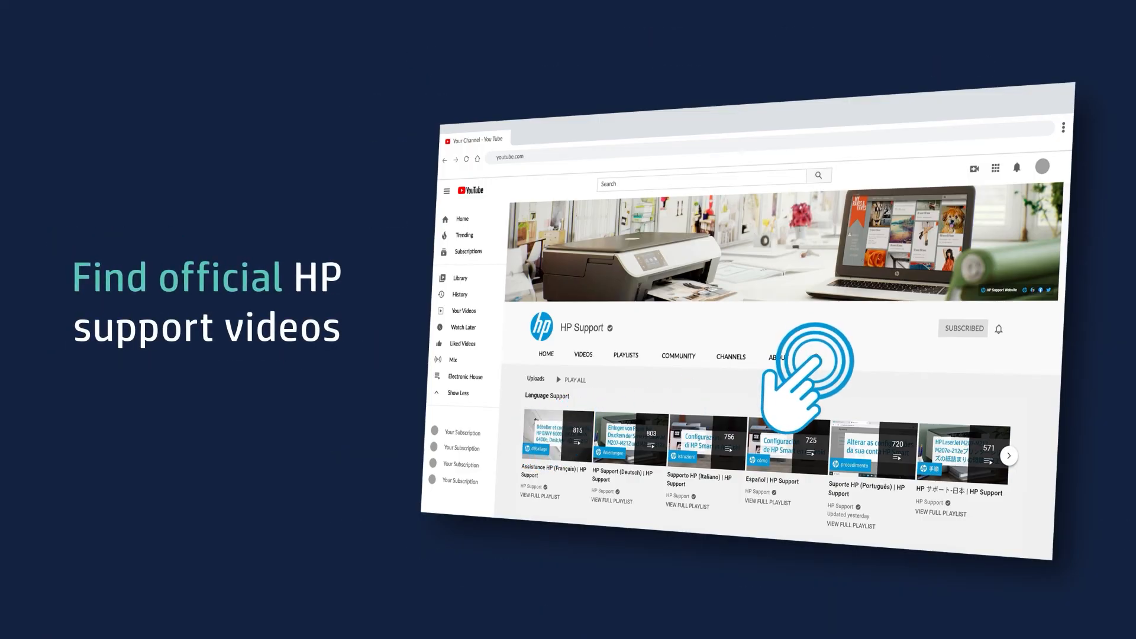
{"action": "left_click", "coordinate": [817, 356]}
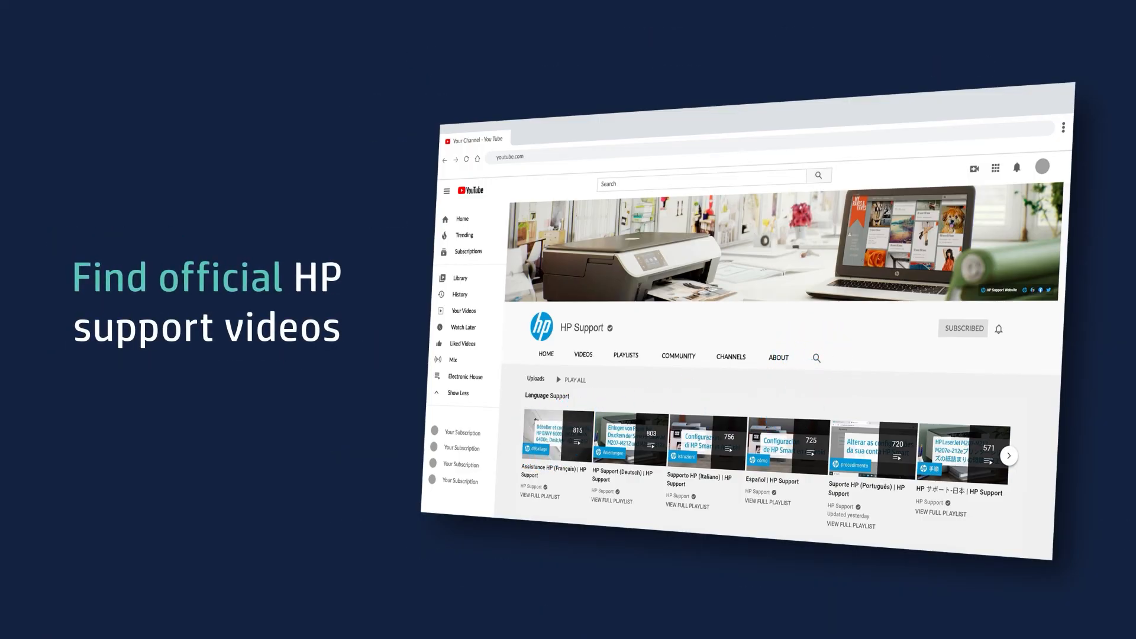